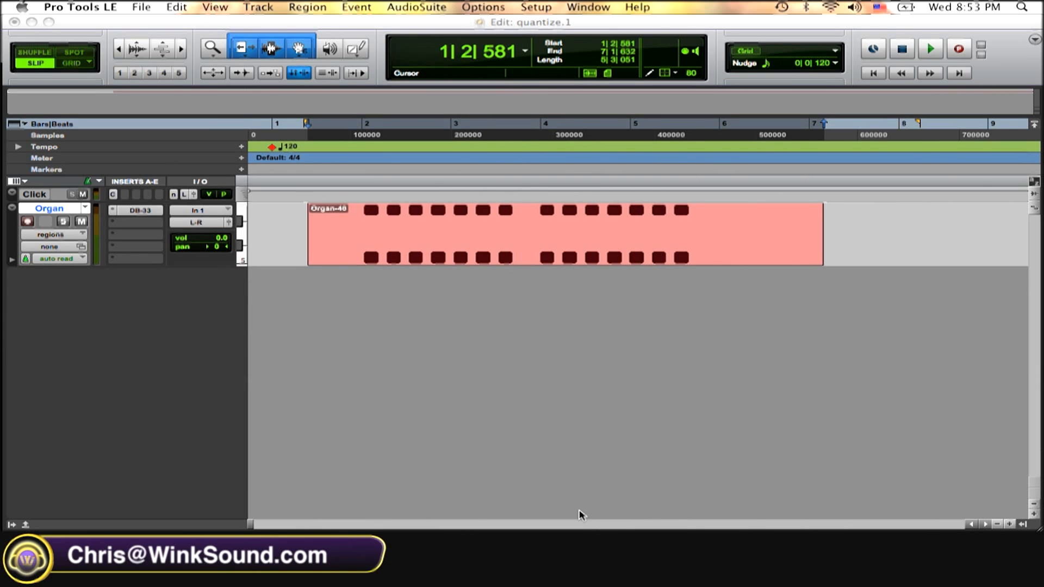
mouse_move(65, 579)
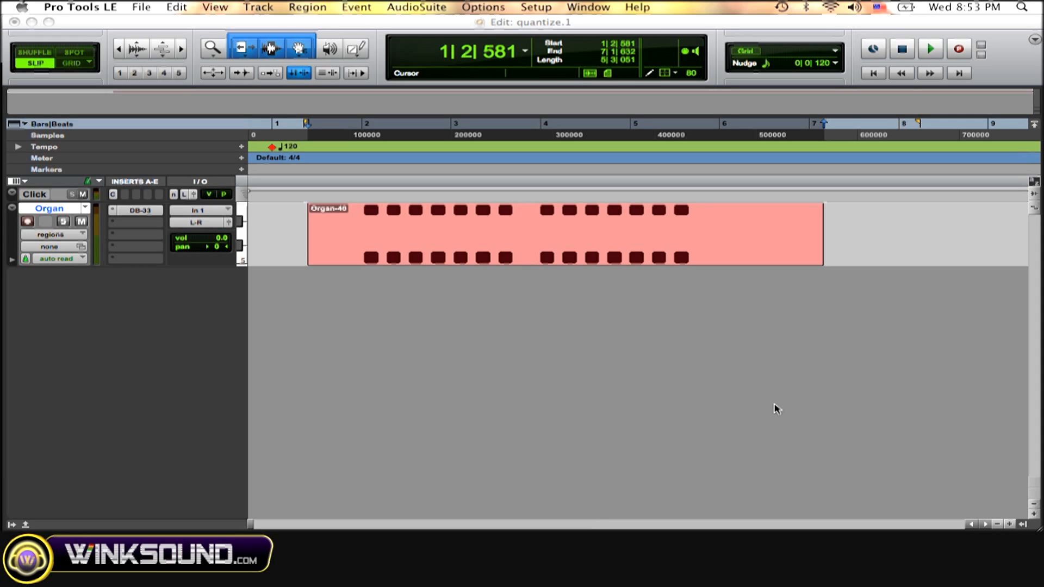
mouse_move(280, 154)
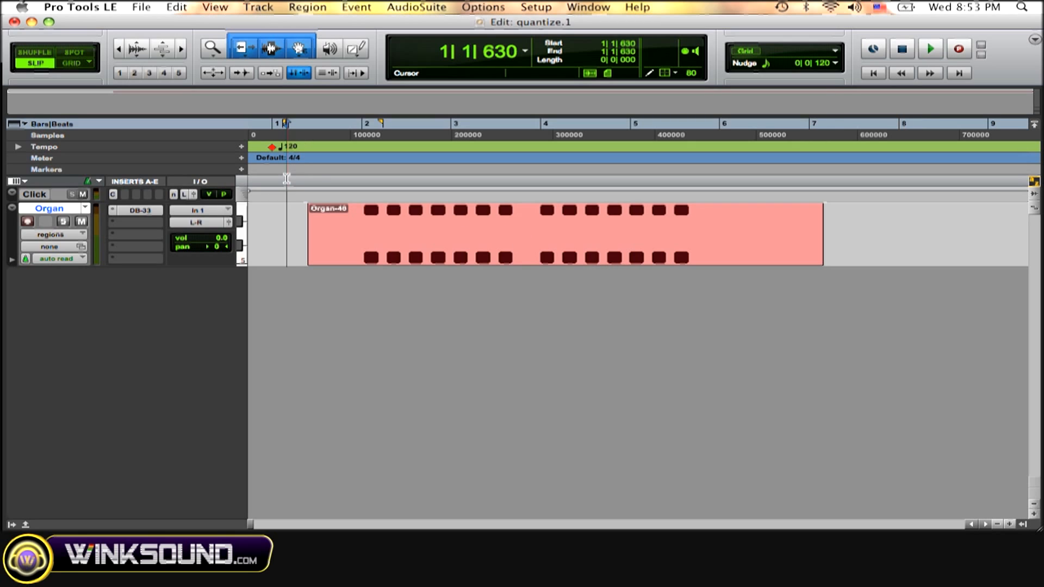
- Select the whole Organ-40 MIDI region spanning bars 1 to 7
click(929, 48)
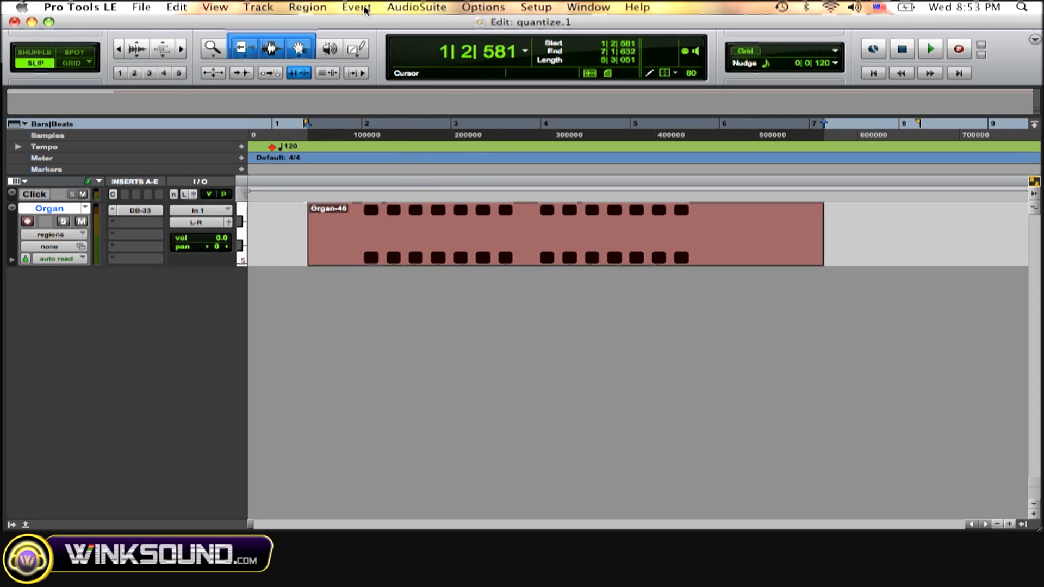
- Bring up the Quantize event operation for the selected Organ region via the Event menu
click(356, 6)
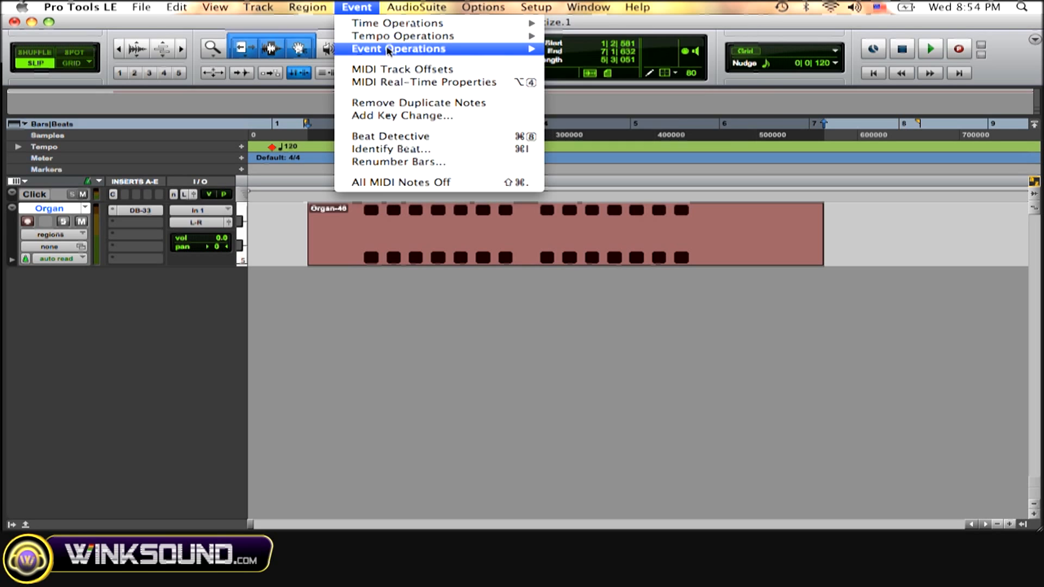
mouse_move(398, 48)
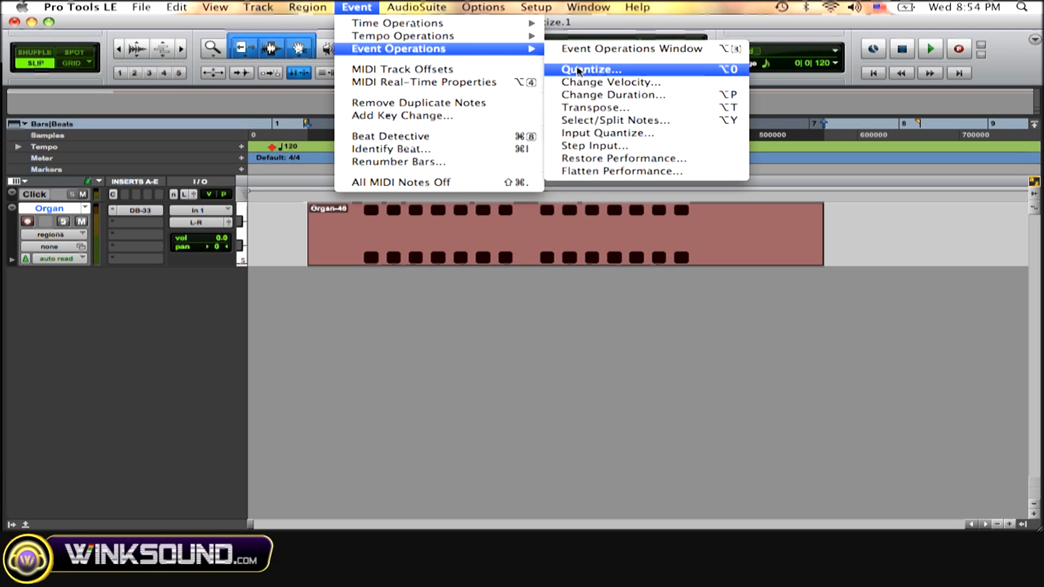
click(588, 70)
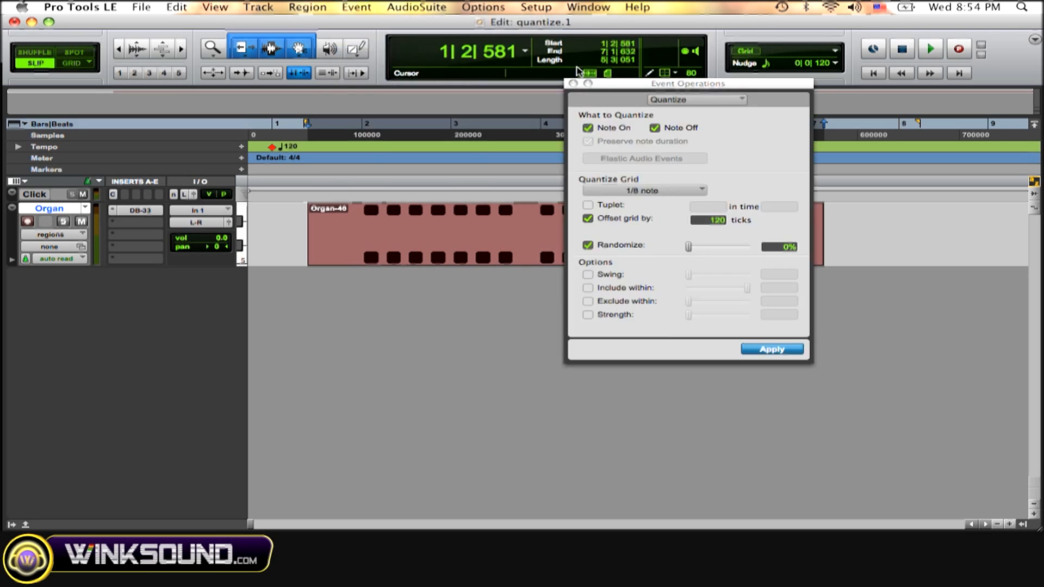
mouse_move(612, 90)
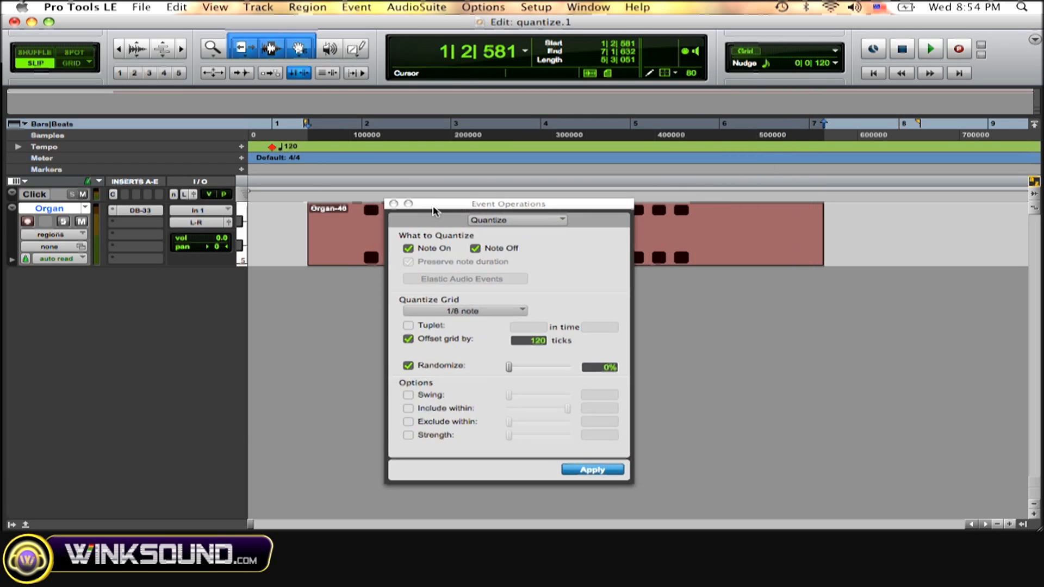
- Quantize the Organ notes to a 1/8-note grid with durations preserved and audition the result
drag(508, 204, 173, 81)
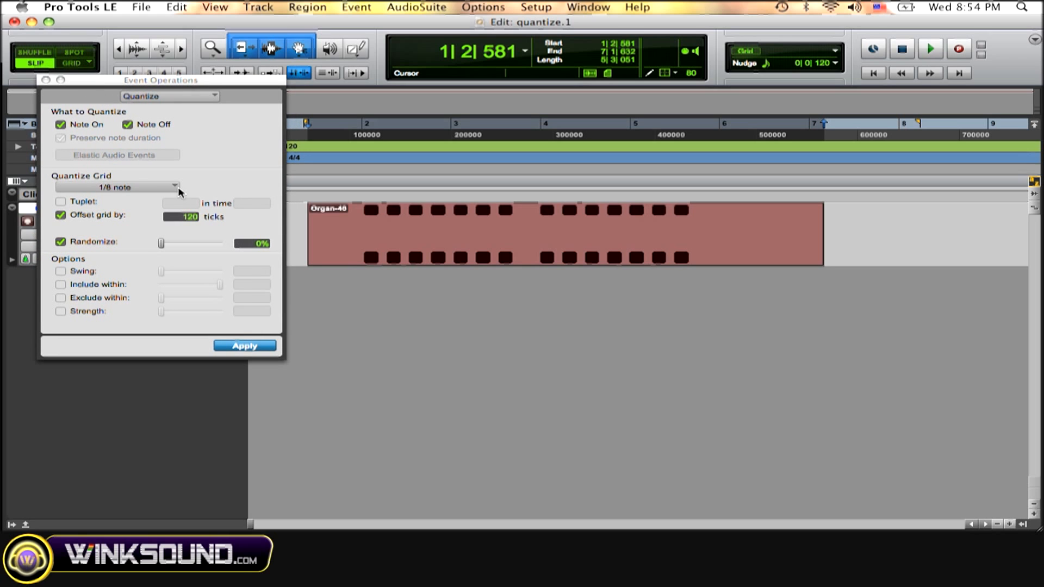
click(117, 187)
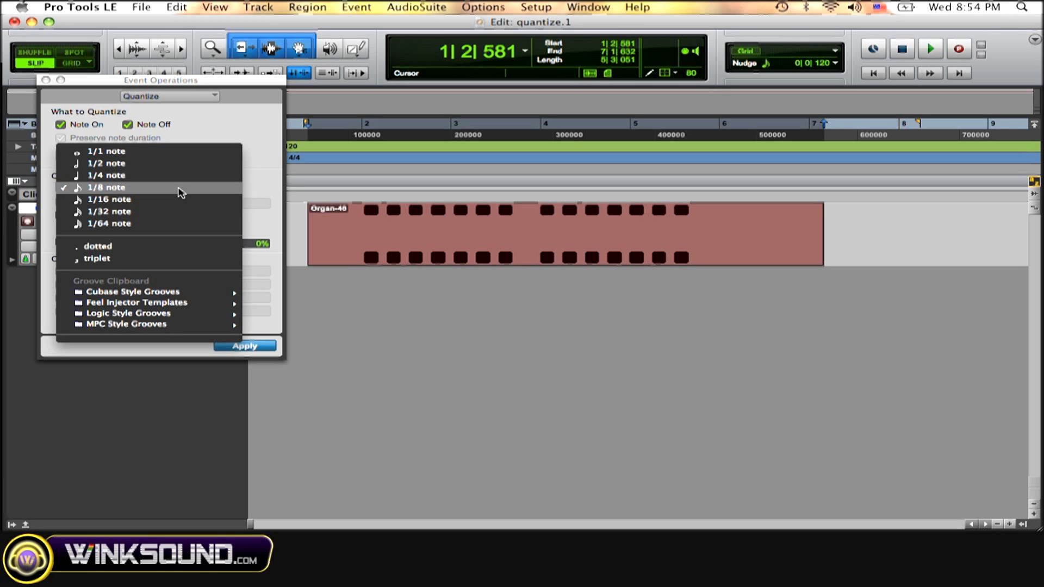
click(105, 187)
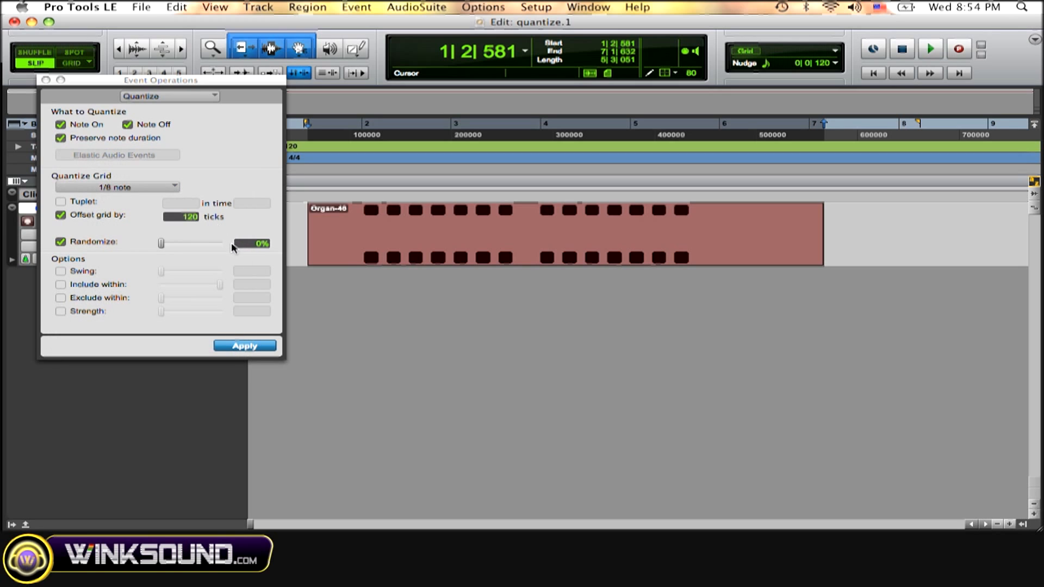
click(245, 345)
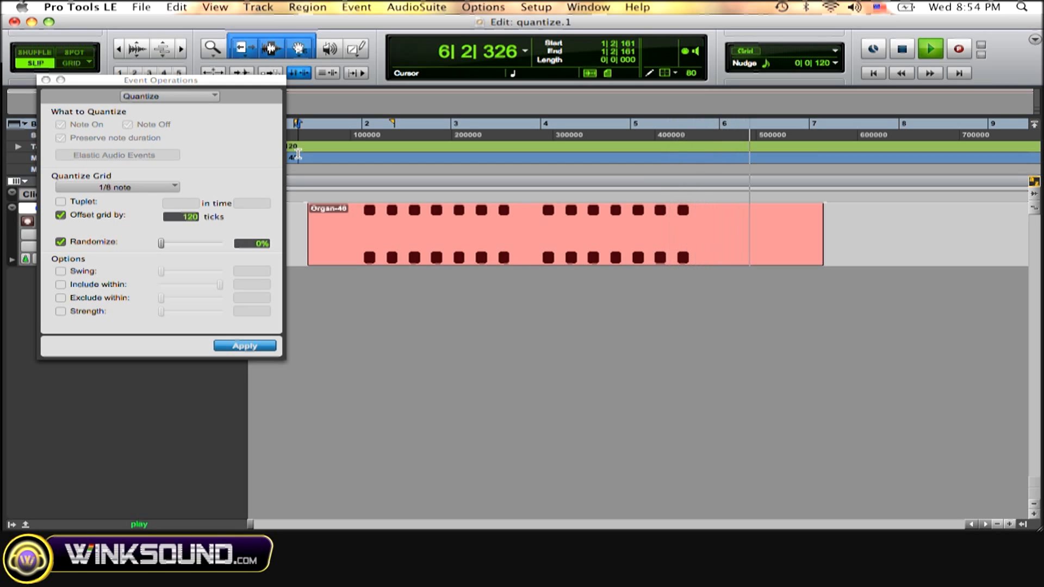
- Stop playback and park the Quantize window at the top-left, clear of the region
click(930, 48)
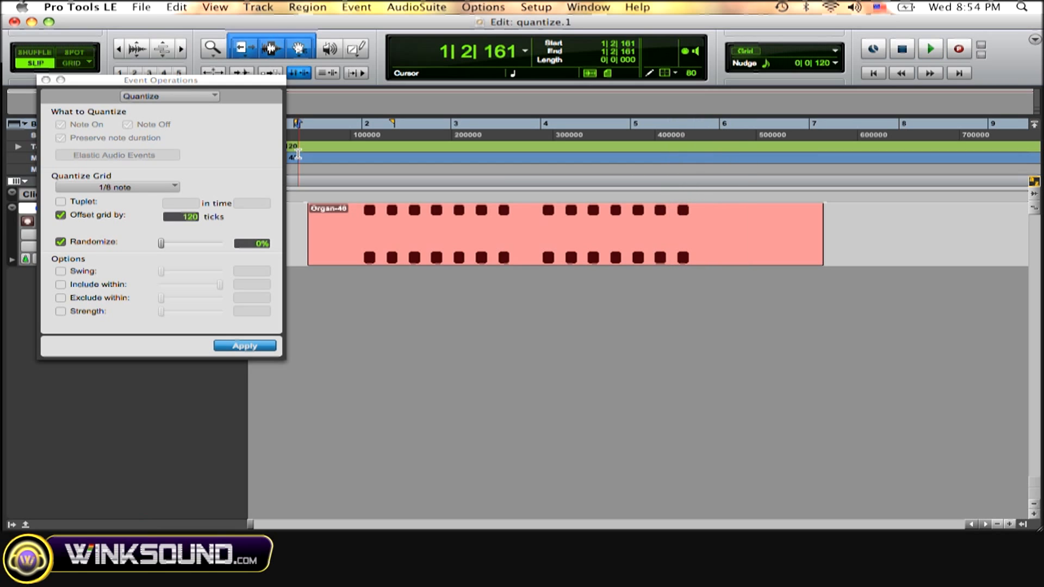
mouse_move(221, 114)
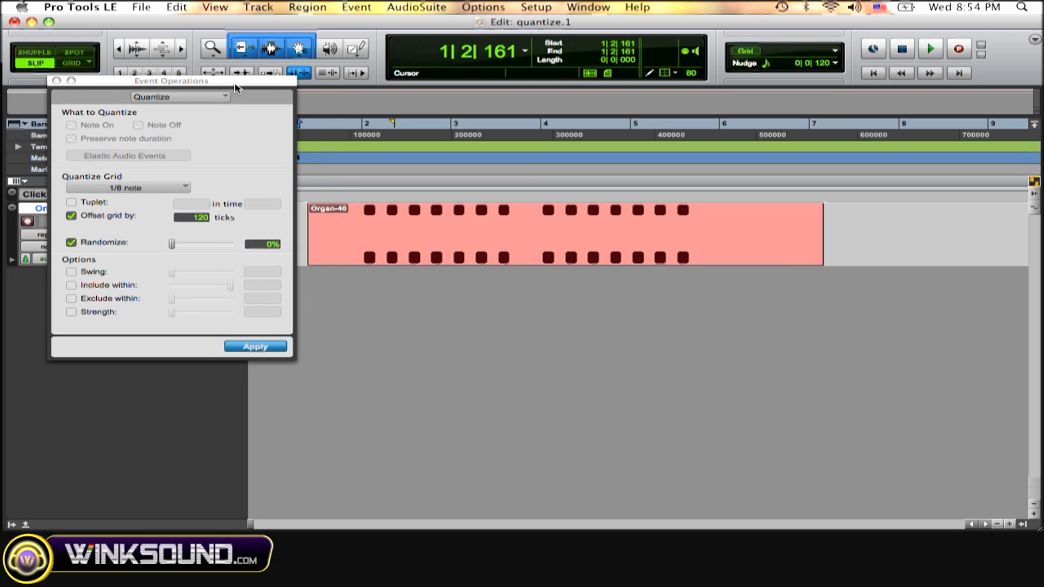
drag(169, 79, 235, 72)
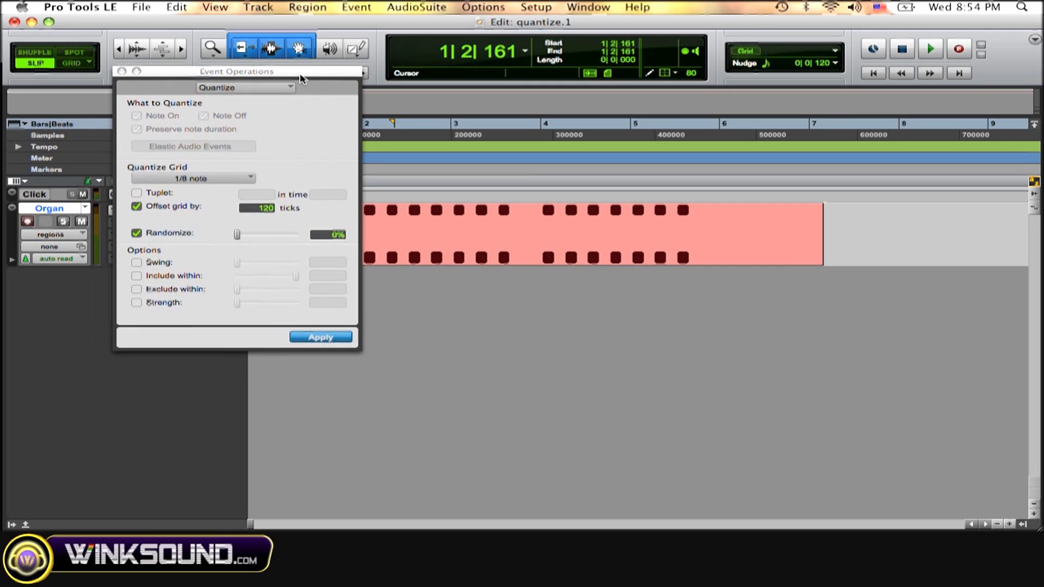
drag(236, 71, 242, 32)
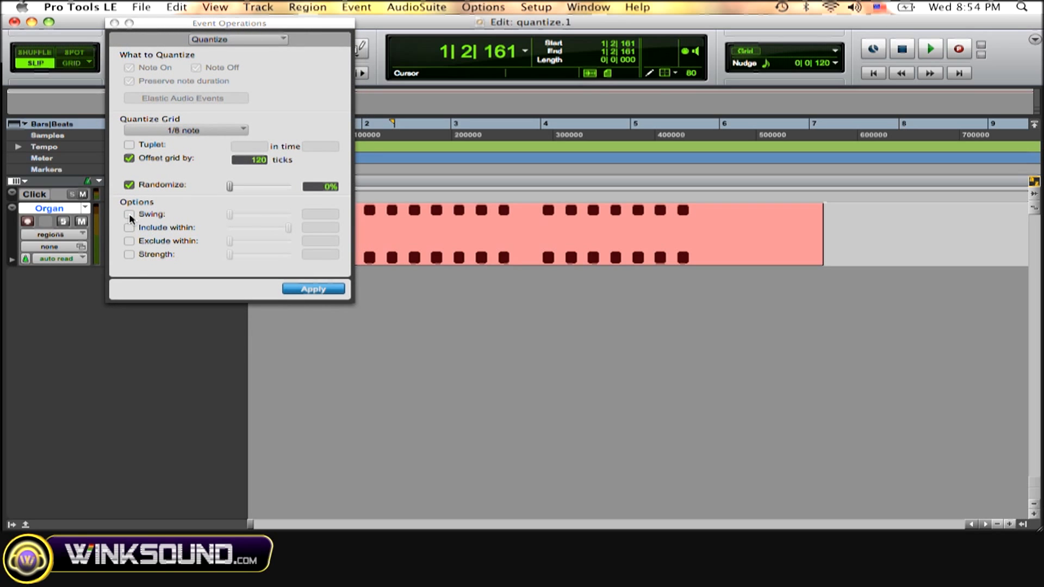
- Enable swing, settle the slider at 208% for the eighth-note quantize, and play back the swung part
click(129, 214)
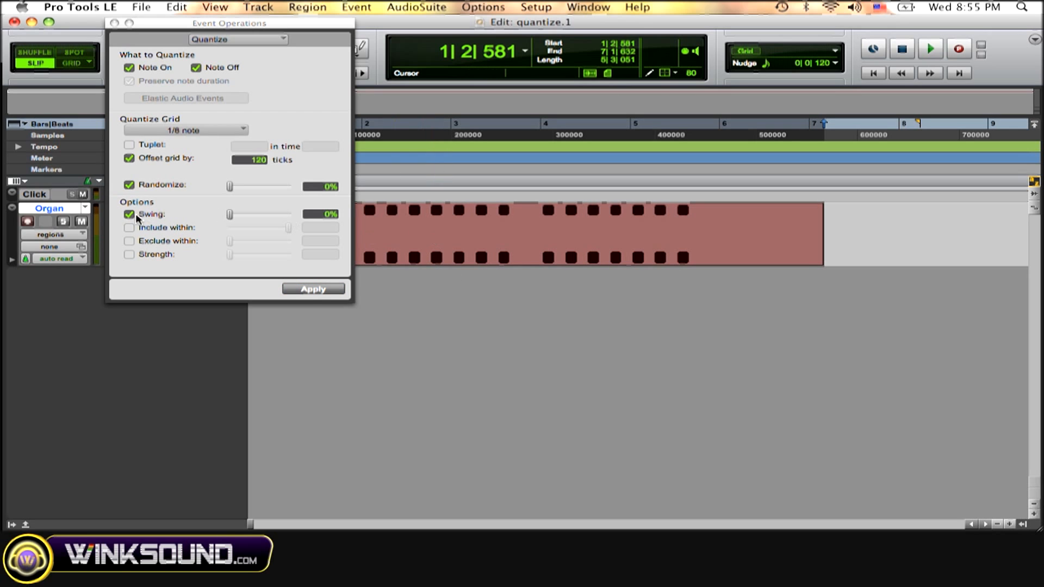
mouse_move(218, 219)
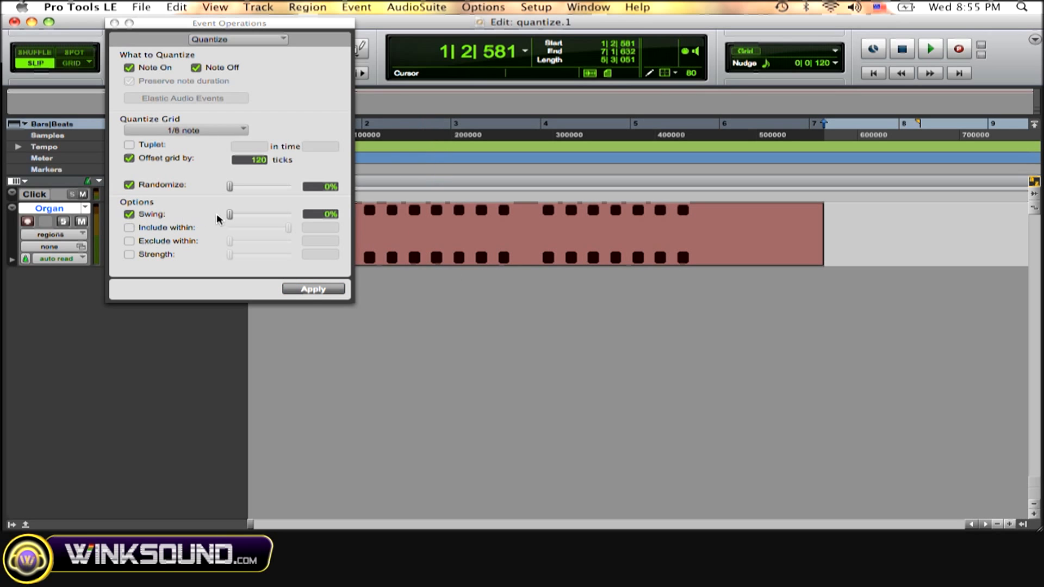
mouse_move(231, 218)
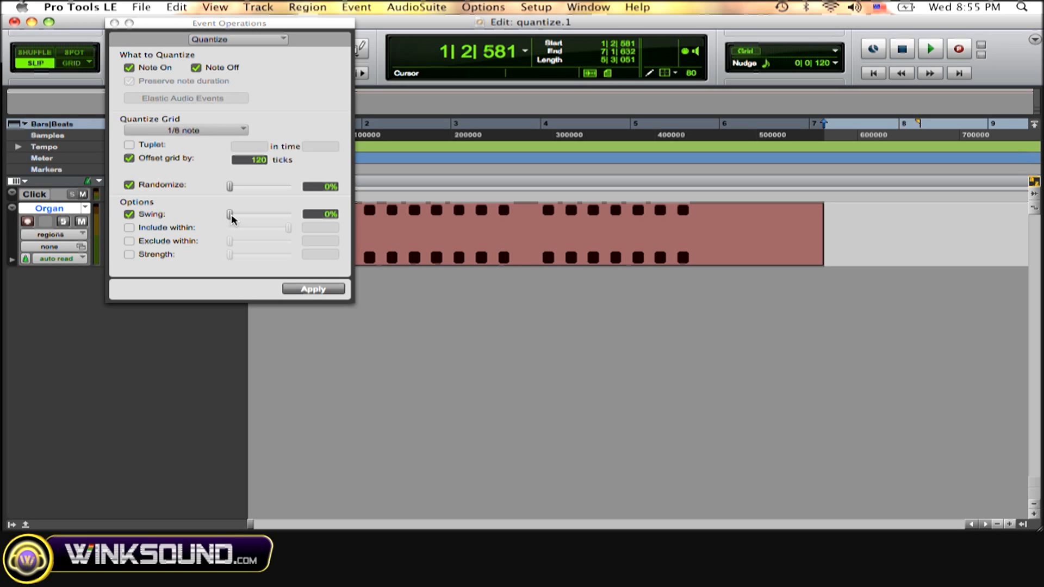
drag(229, 214, 287, 214)
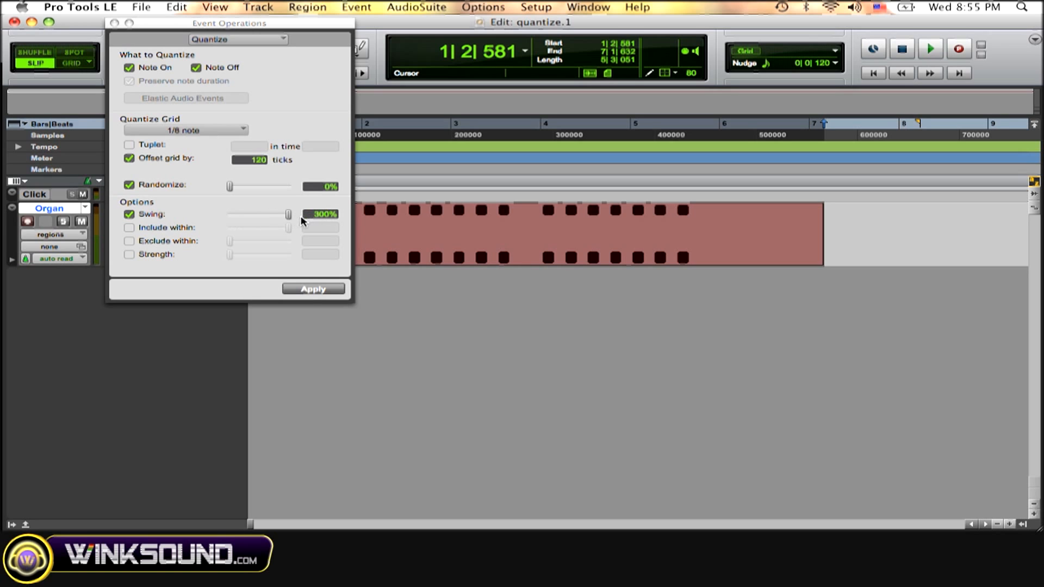
drag(287, 214, 229, 214)
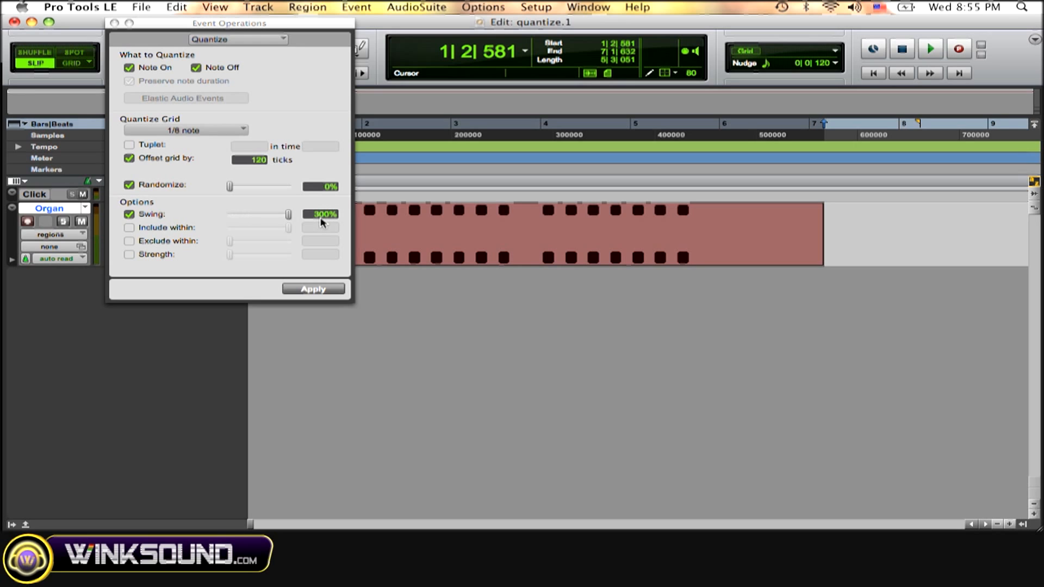
drag(289, 214, 274, 214)
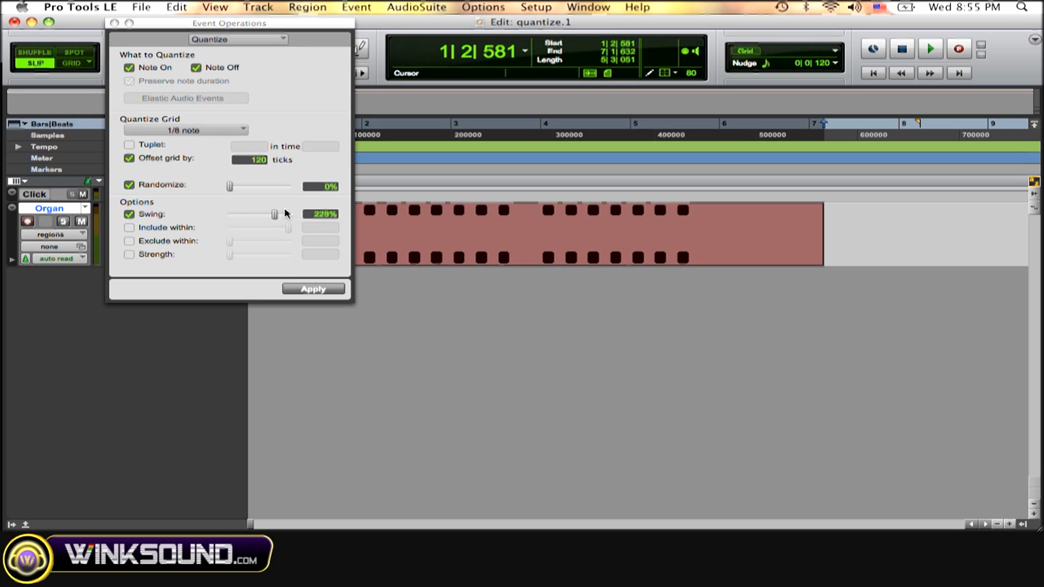
drag(274, 215, 270, 215)
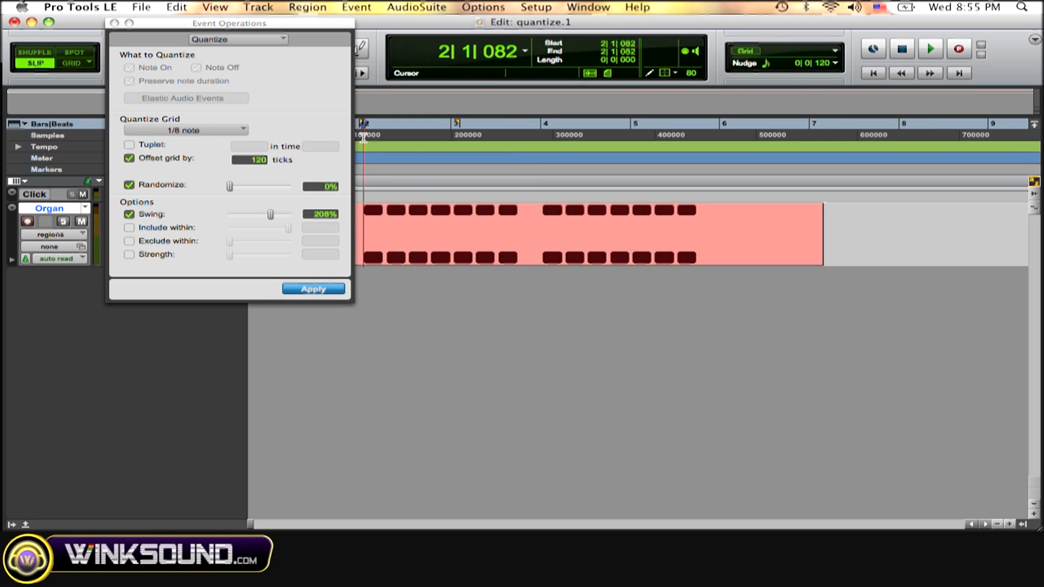
click(929, 48)
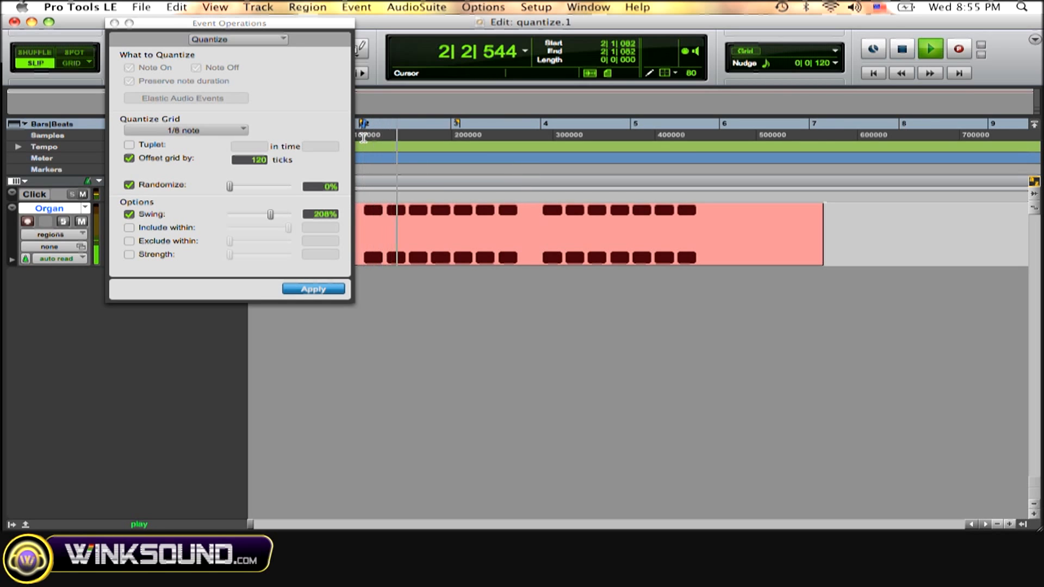